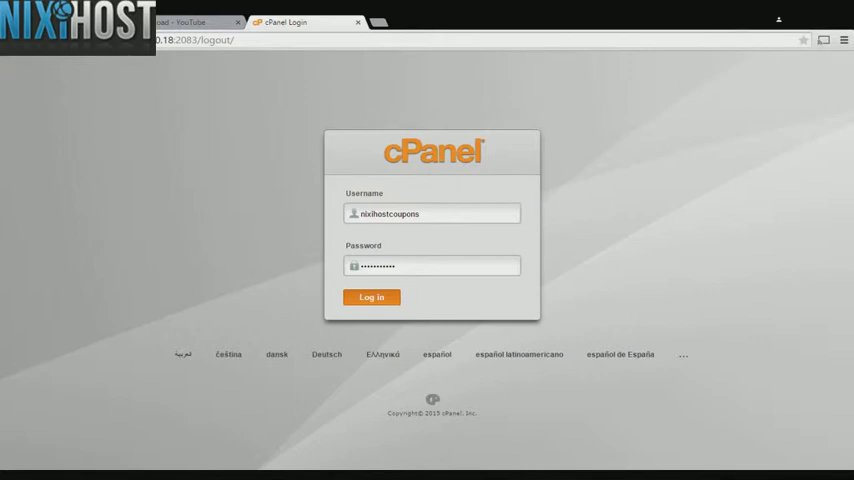
Submit the filled-in credentials on the cPanel login page to sign in
left_click(371, 297)
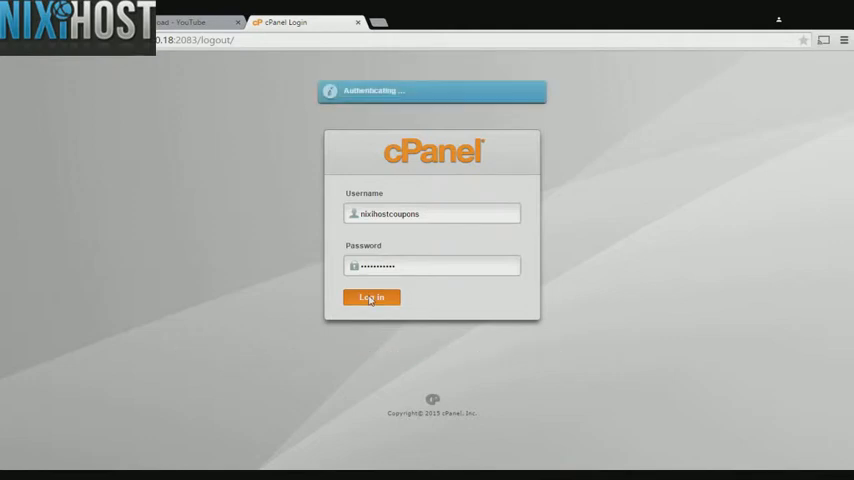
Scroll to the Software section and launch Softaculous Apps Installer
left_click(371, 297)
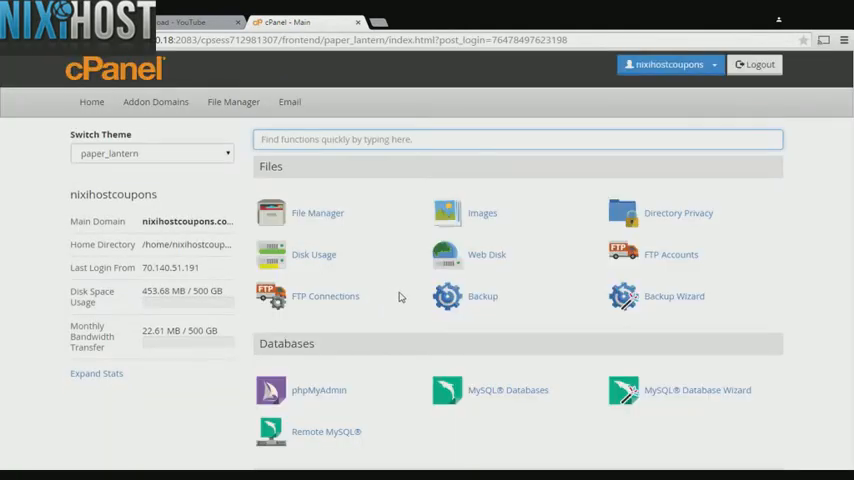
scroll("down", 3)
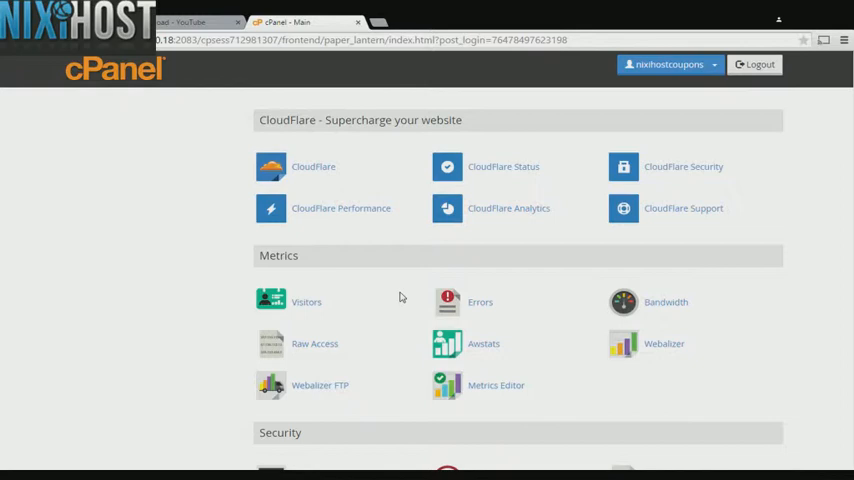
scroll("down", 3)
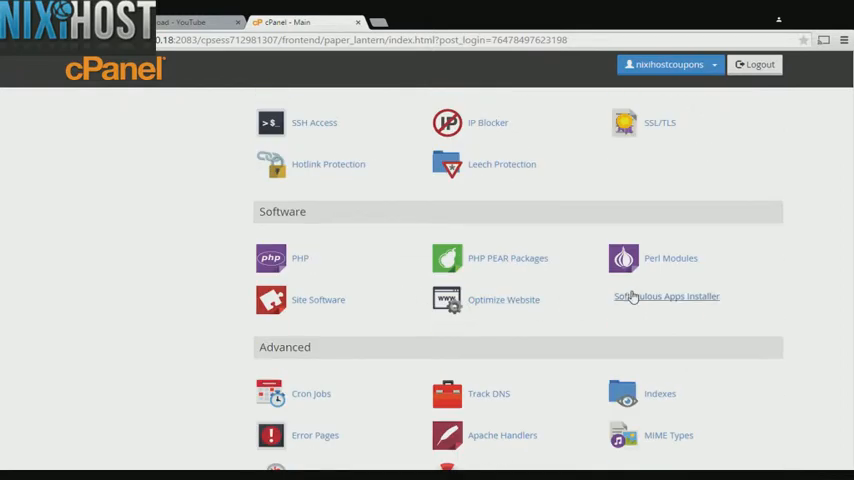
mouse_move(635, 300)
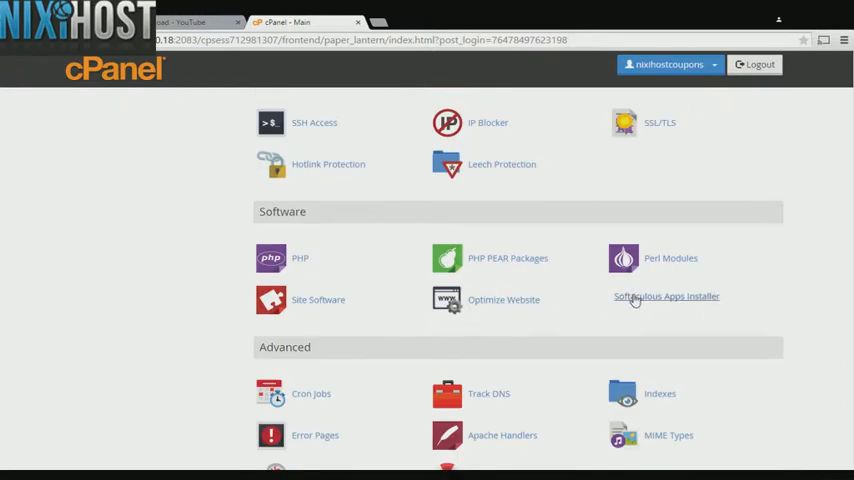
left_click(669, 296)
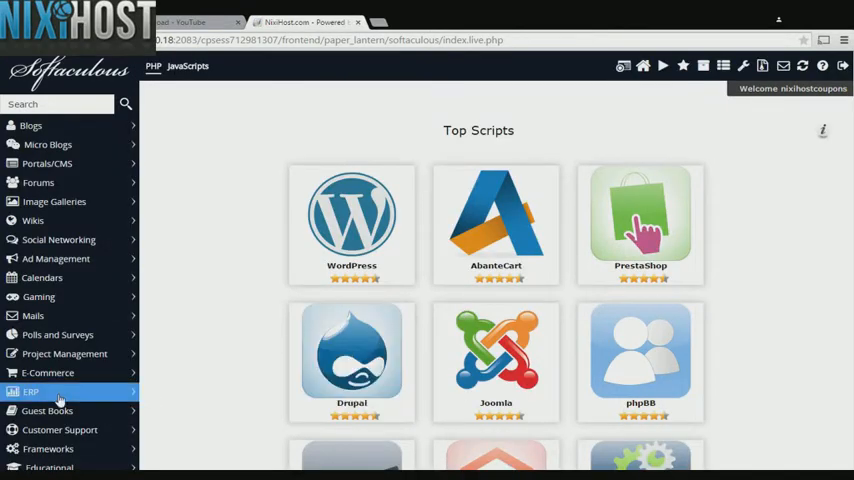
Browse the ERP category in Softaculous to reach the OrangeHRM page
left_click(30, 392)
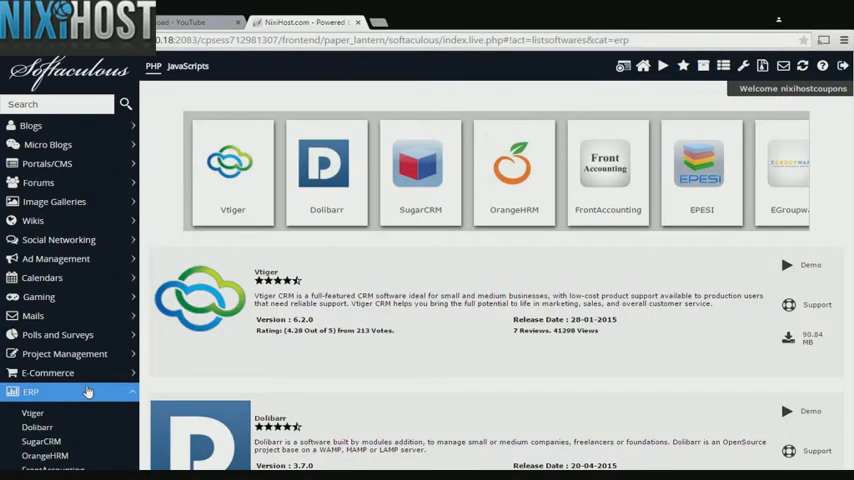
scroll("down", 3)
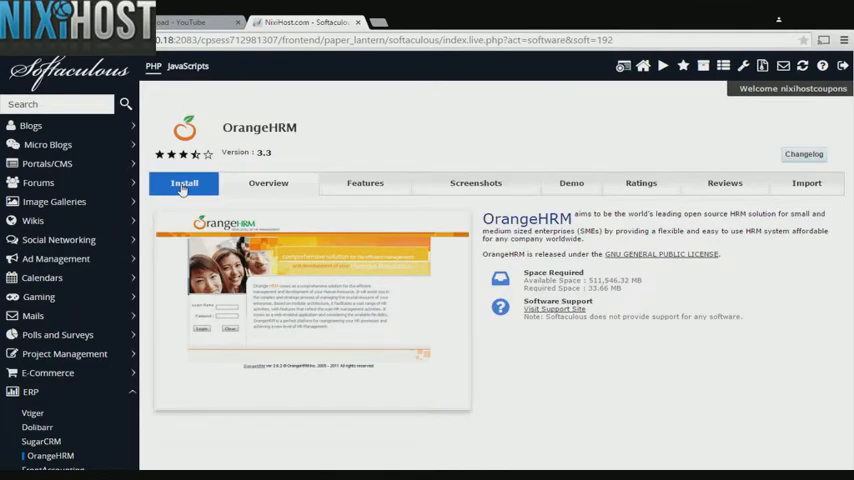
left_click(184, 183)
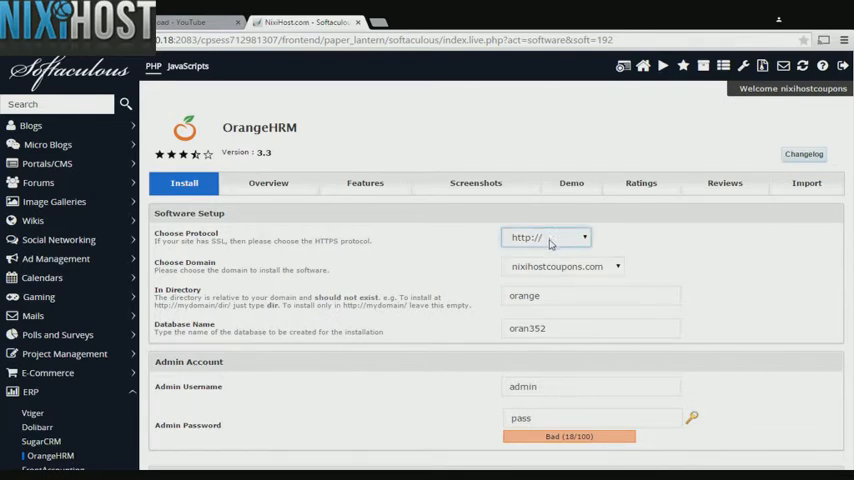
left_click(547, 237)
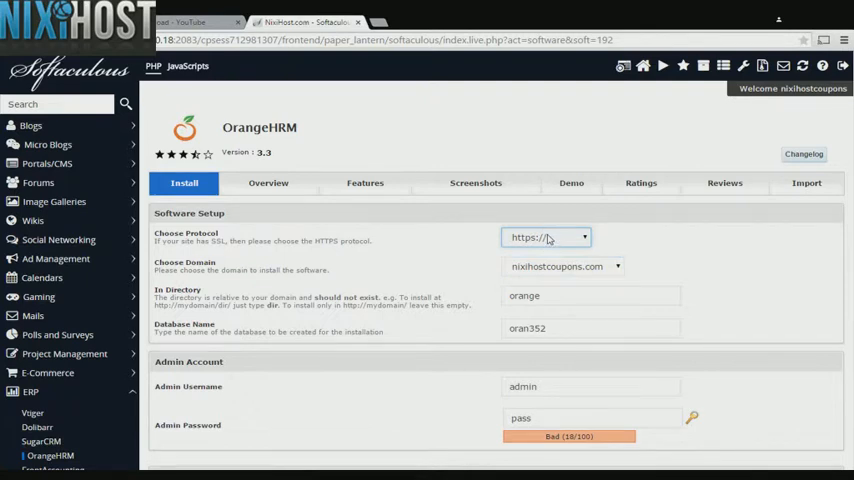
left_click(546, 237)
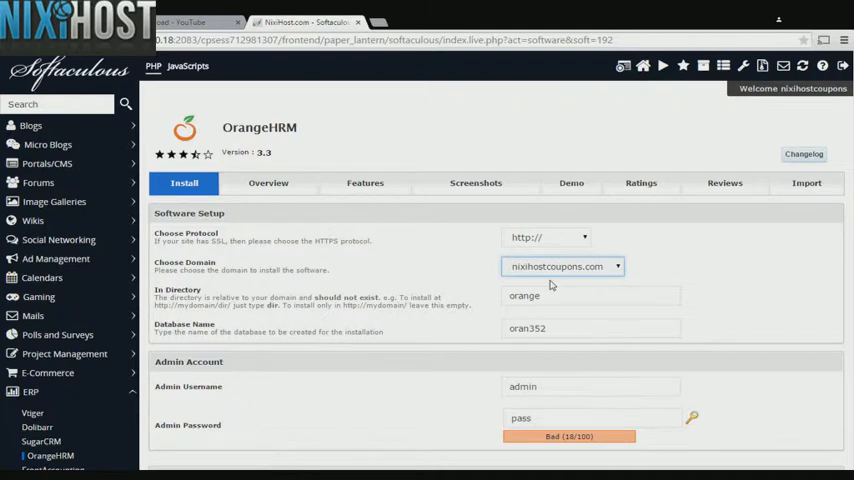
left_click(590, 295)
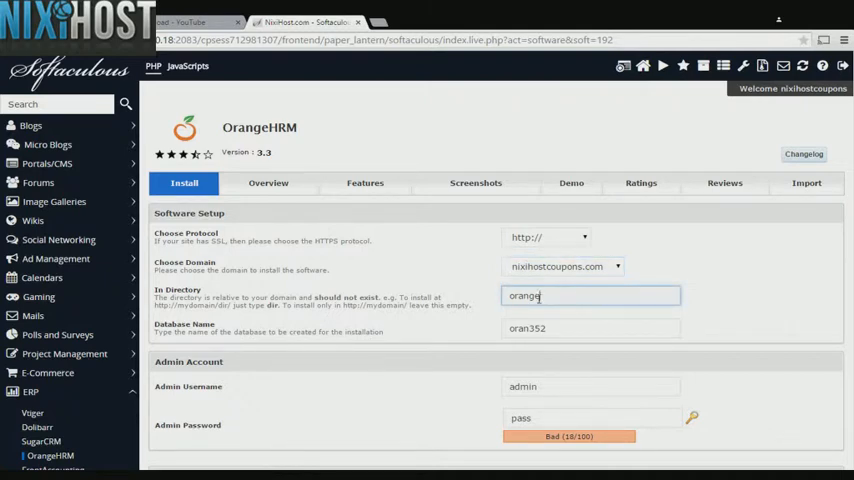
double_click(524, 295)
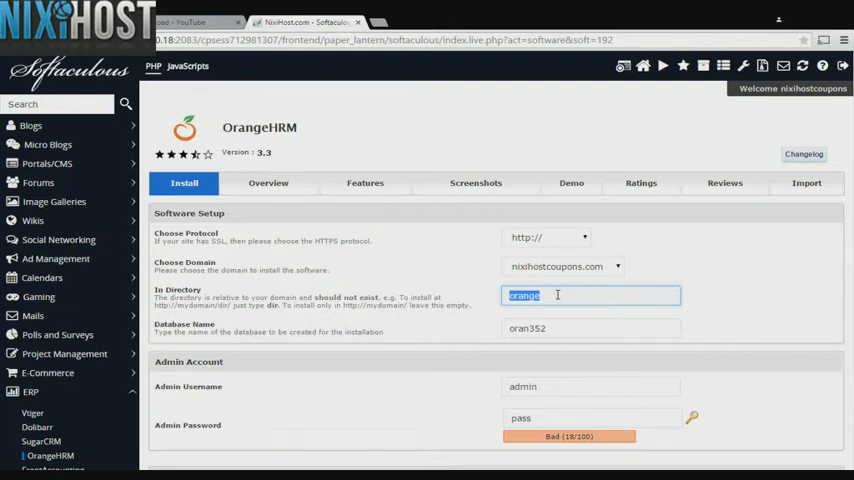
Review the admin username and password fields further down the install form
scroll("down", 3)
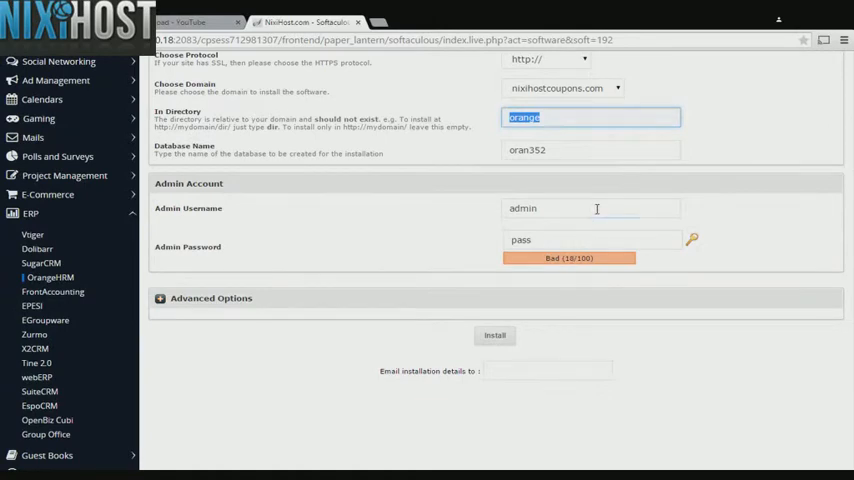
left_click(590, 208)
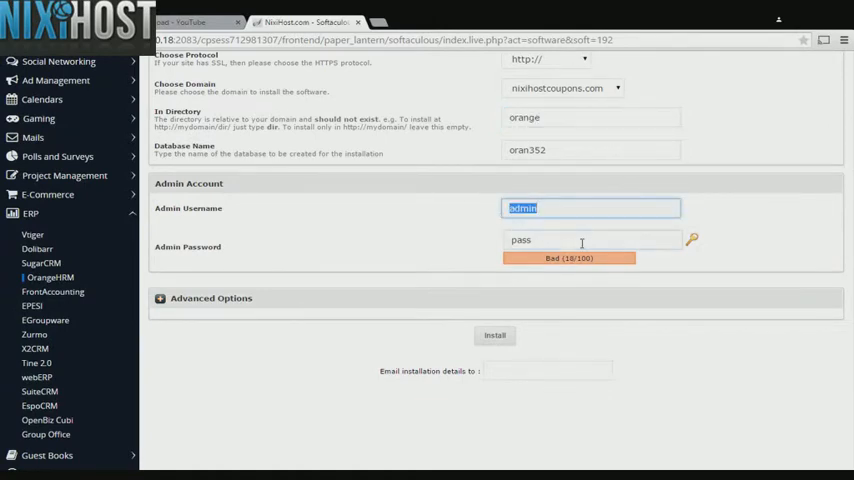
left_click(585, 240)
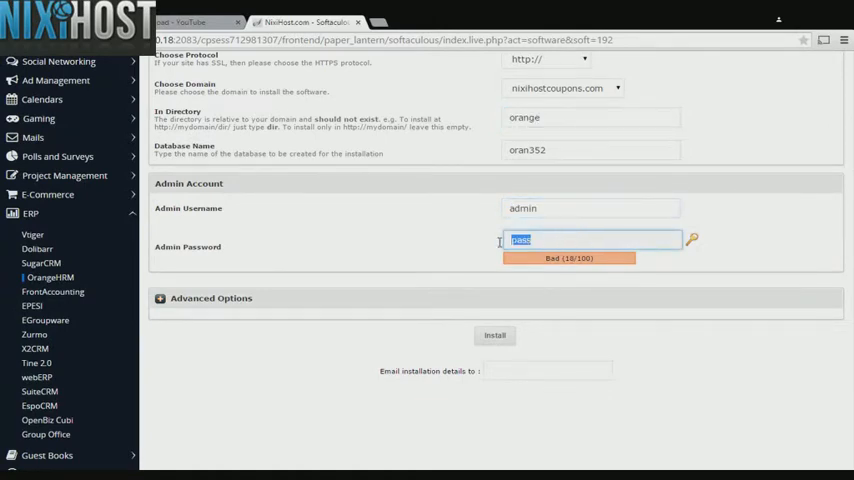
mouse_move(322, 227)
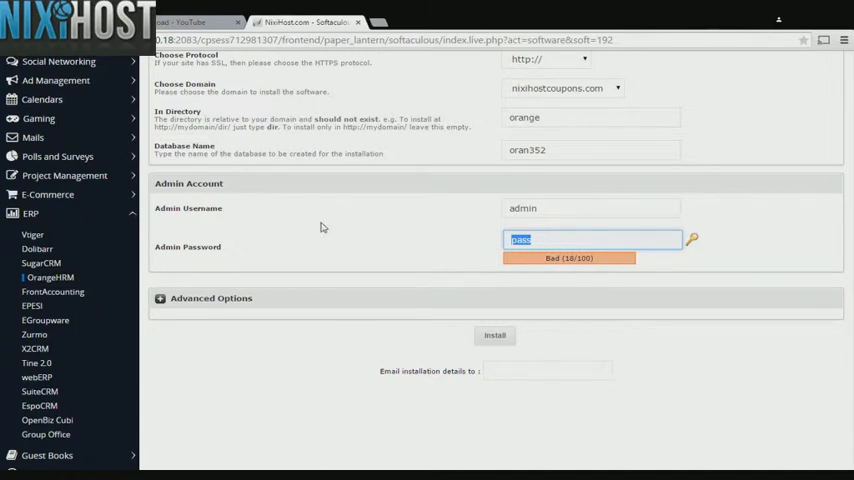
mouse_move(208, 250)
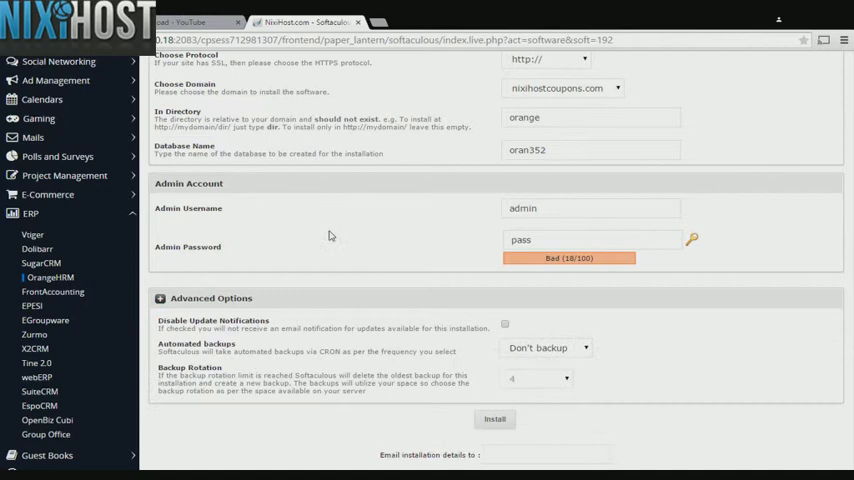
Set automated backups to once a day and submit the OrangeHRM installation
scroll("down", 3)
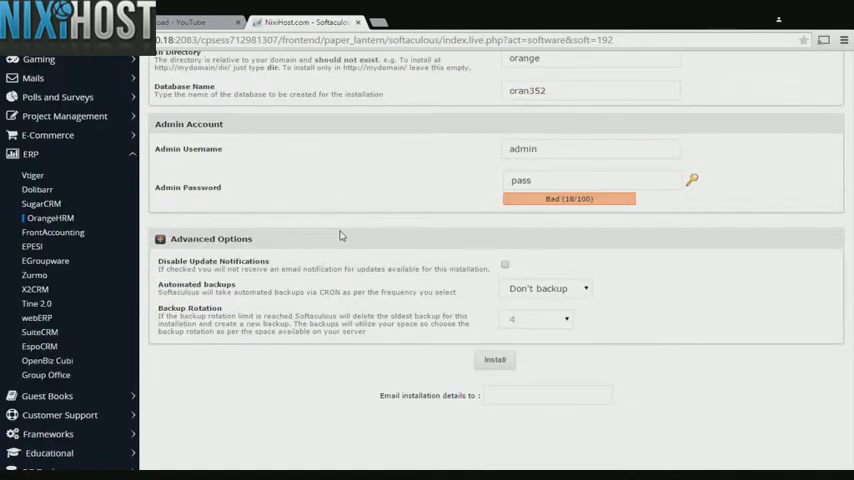
mouse_move(346, 235)
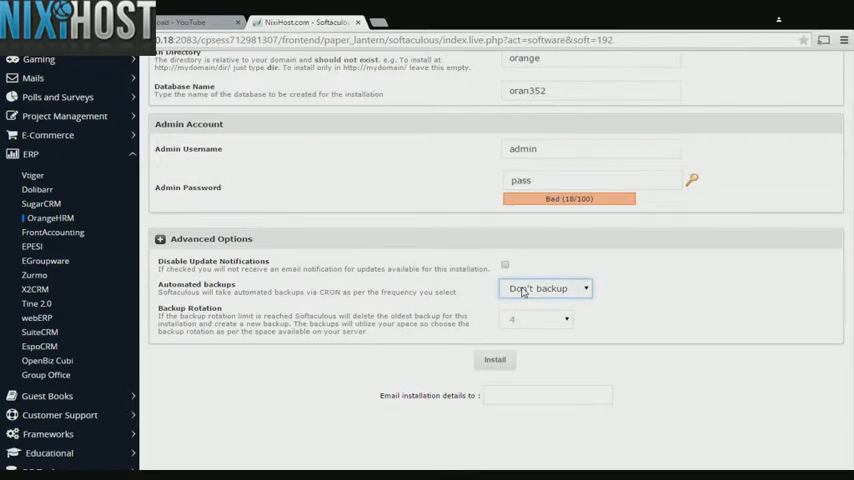
mouse_move(528, 309)
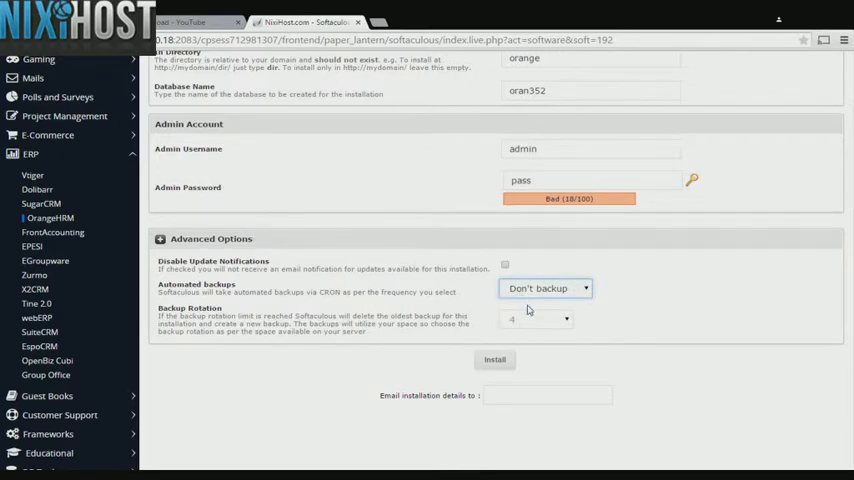
left_click(545, 288)
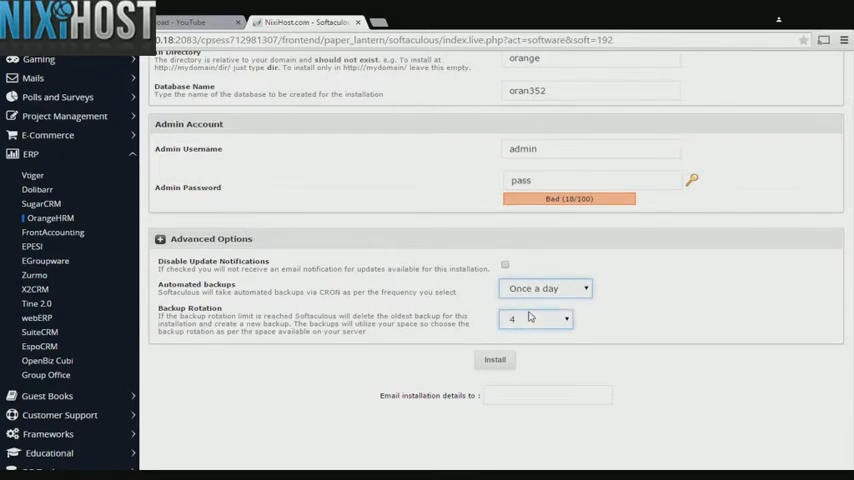
mouse_move(494, 360)
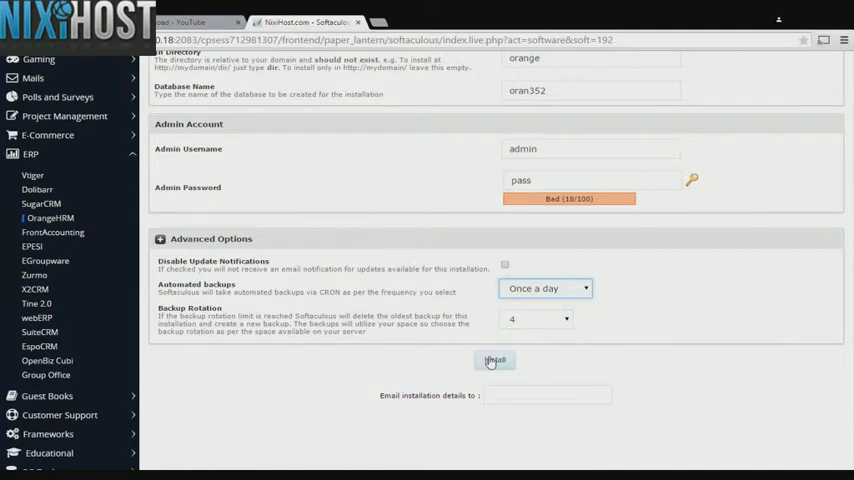
left_click(494, 360)
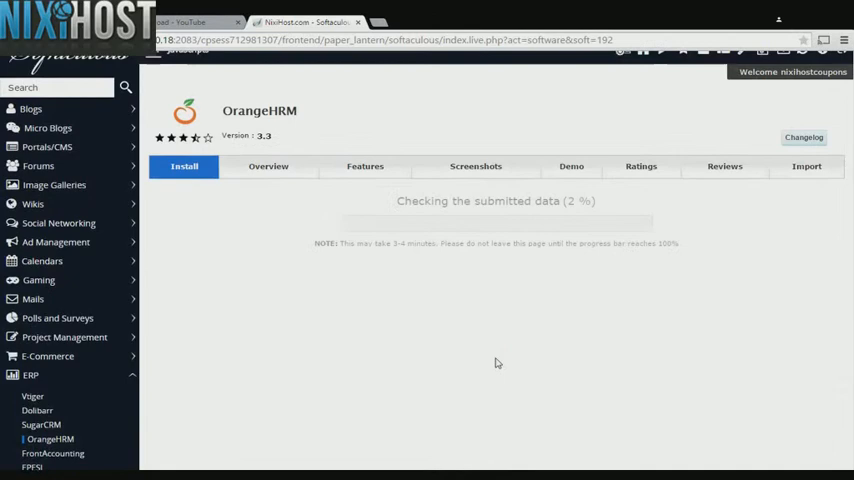